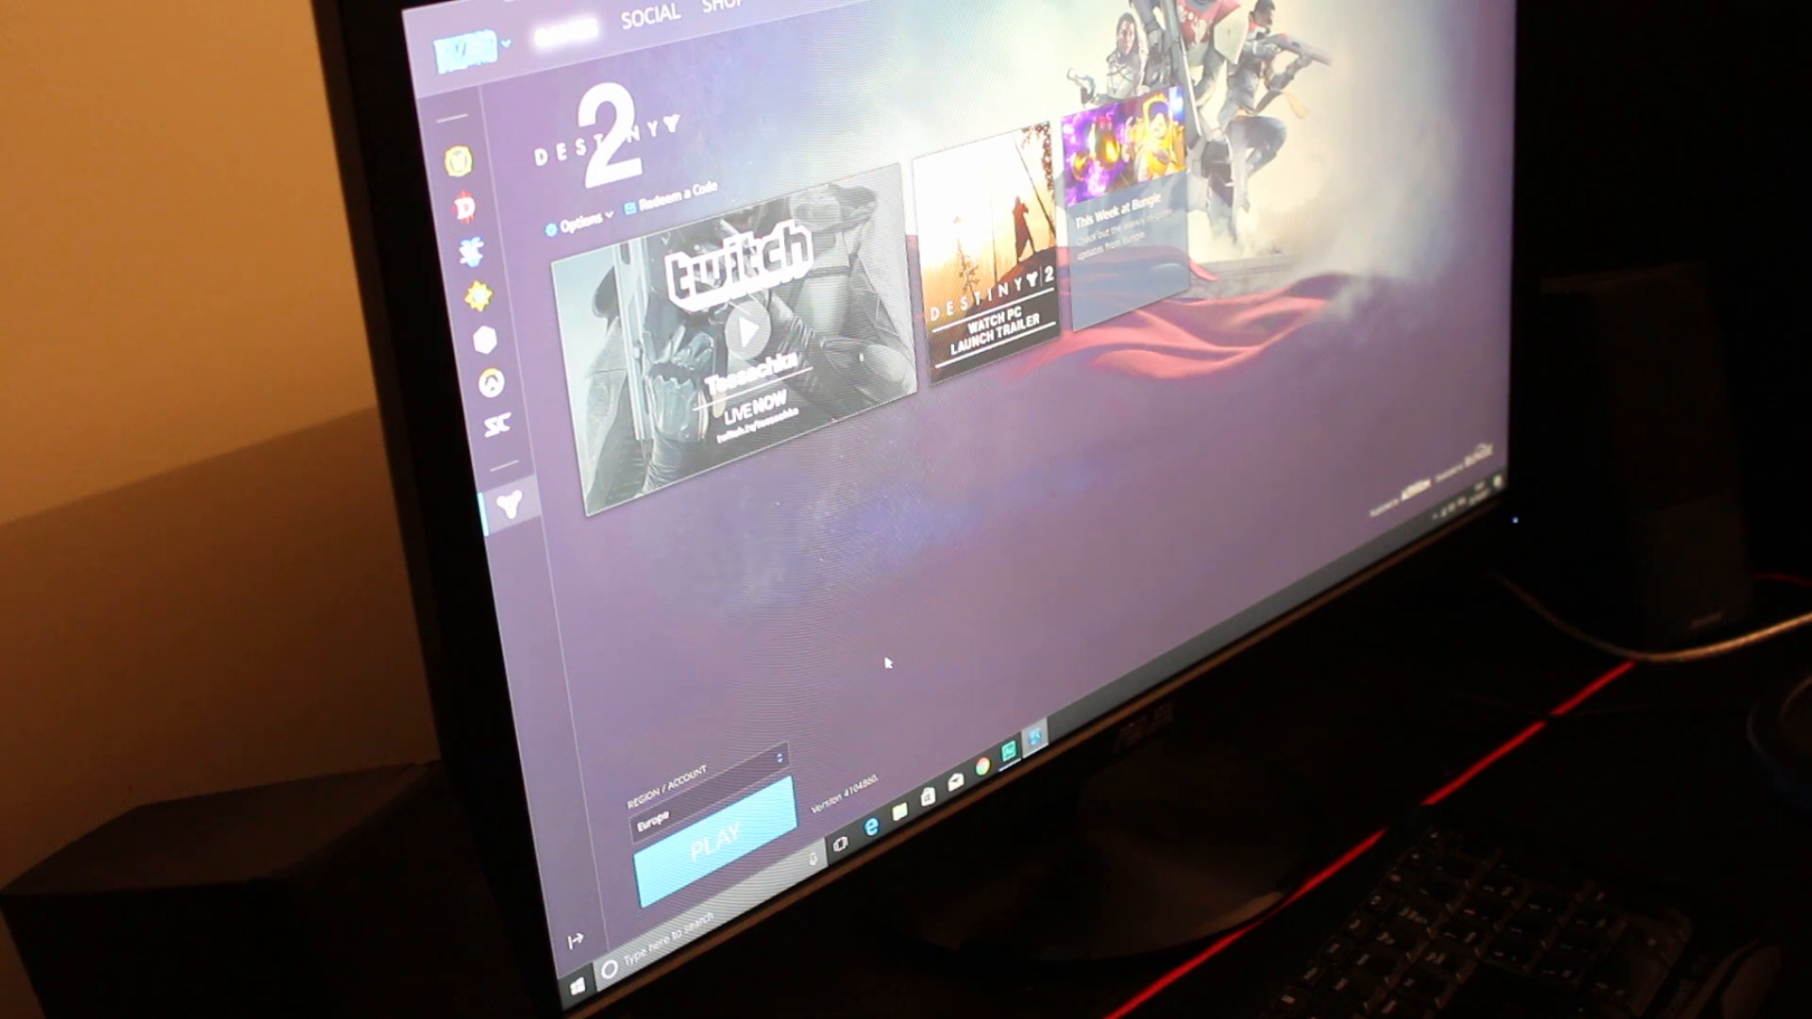
Launch Destiny 2 for the Europe region so the Play button shows Launching.
{"action": "left_click", "coordinate": [714, 840]}
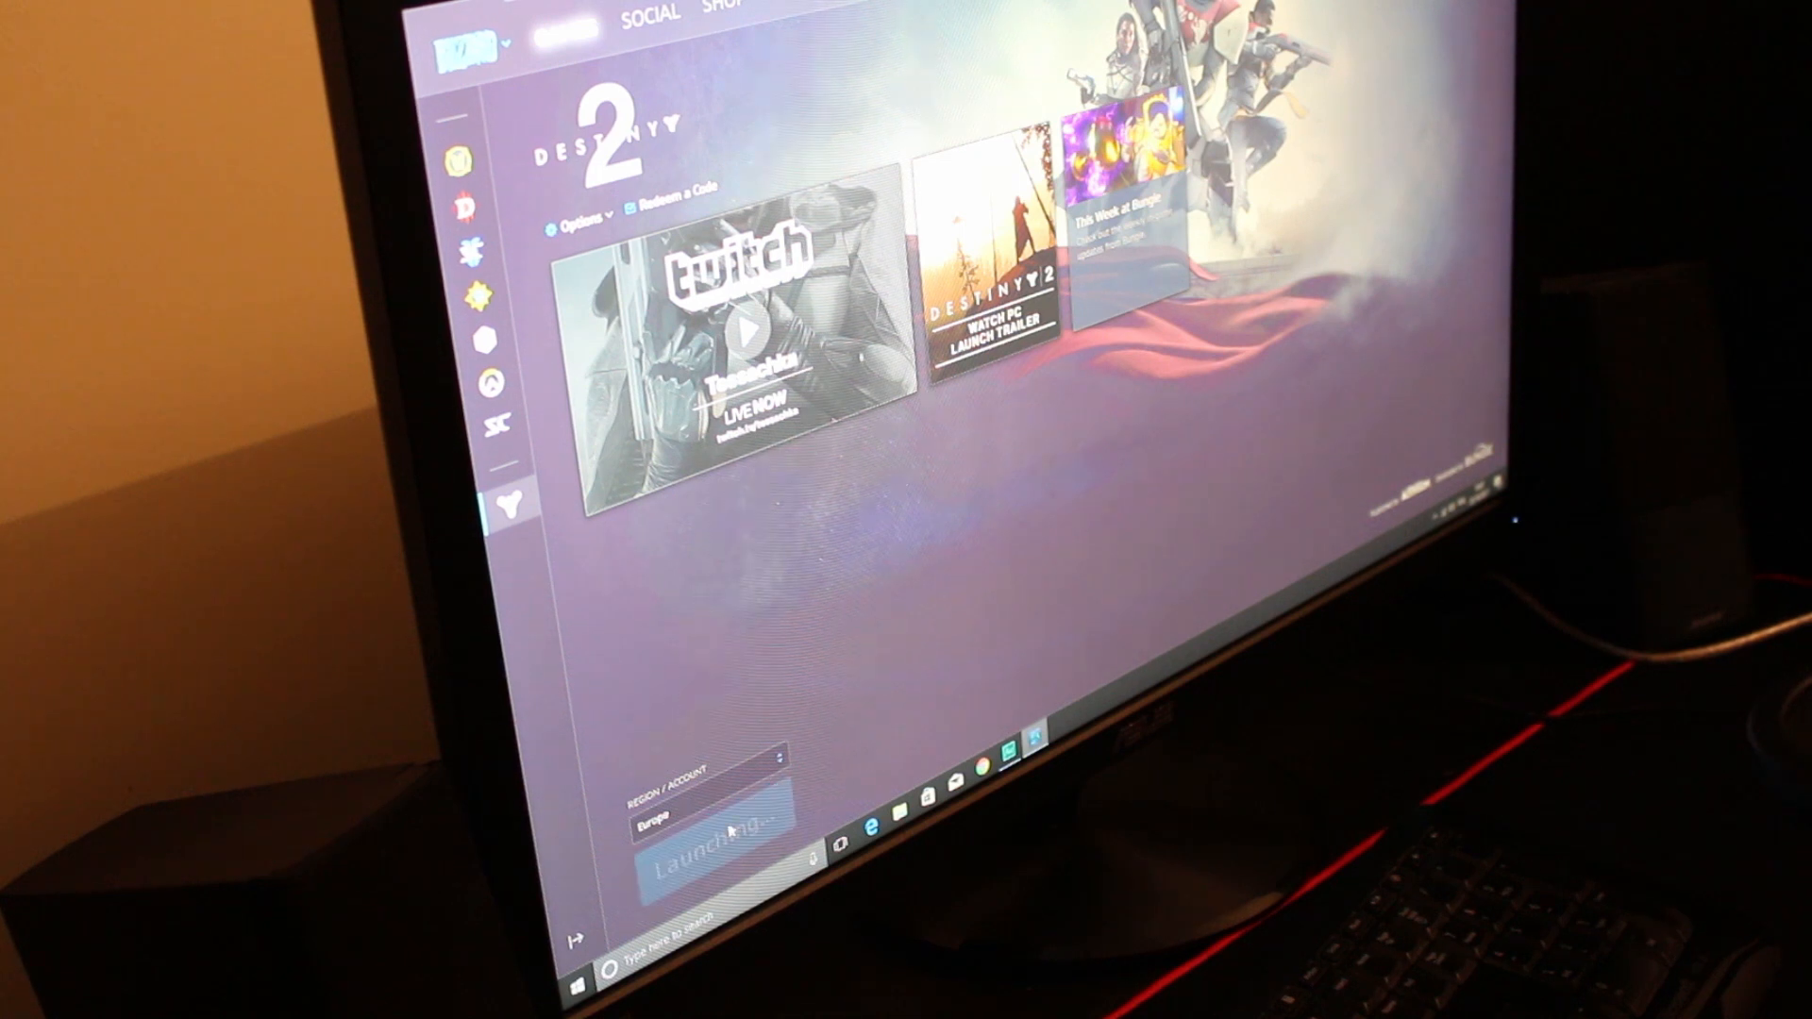